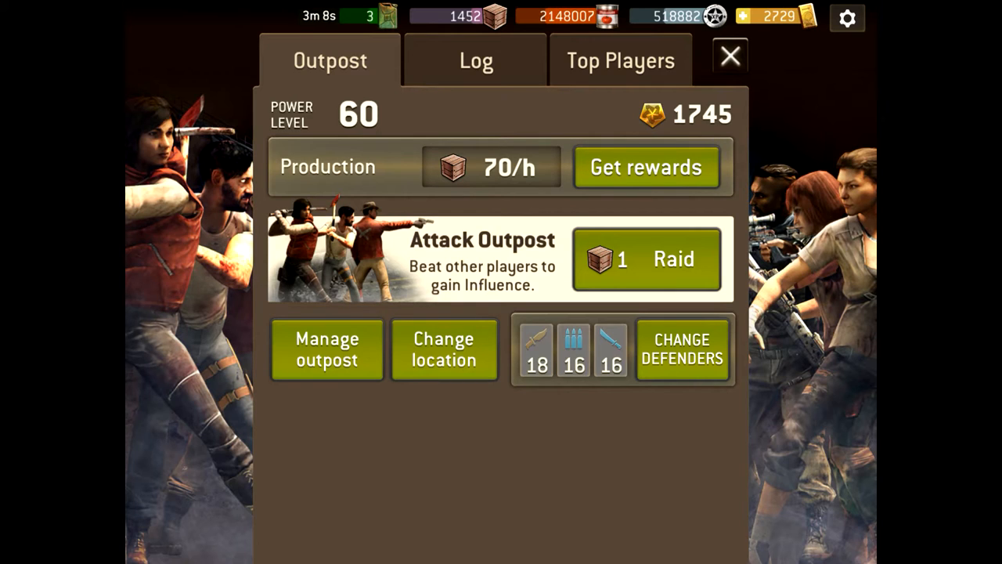
# Step: Tap Change location to bring up the Replace Outpost confirmation
pyautogui.click(443, 350)
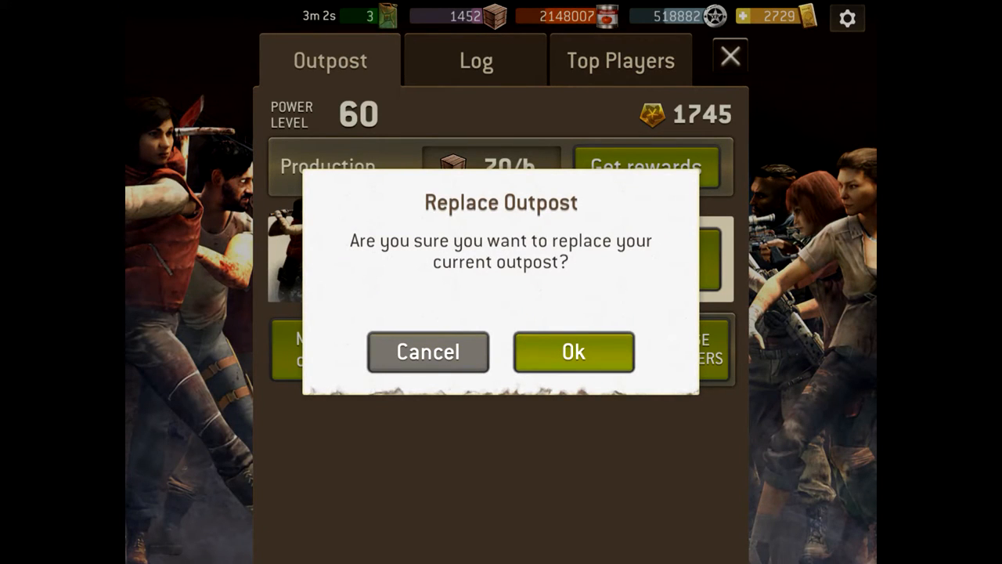
# Step: Confirm the outpost replacement and swipe the location carousel back to Lake
pyautogui.click(573, 351)
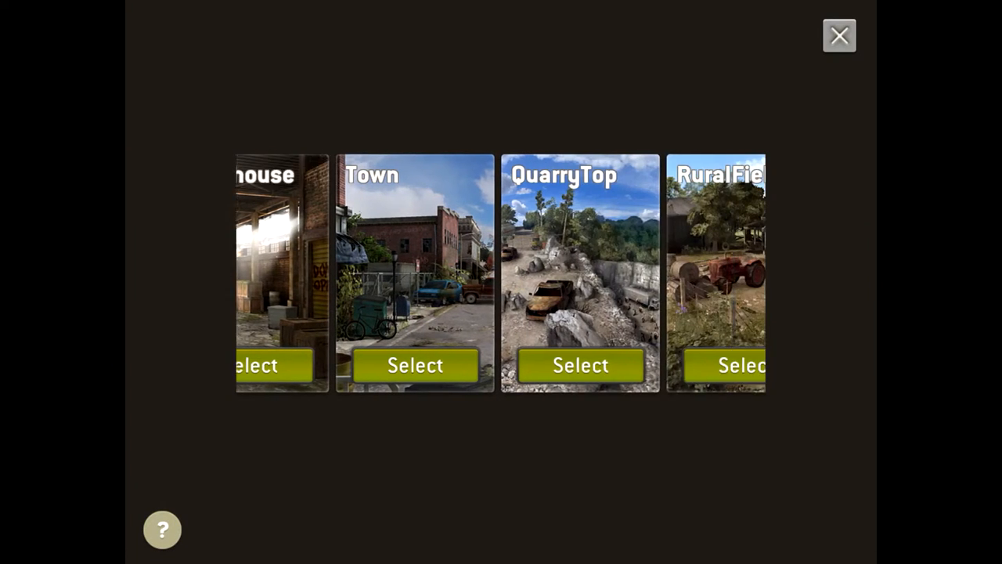
pyautogui.hscroll(3)
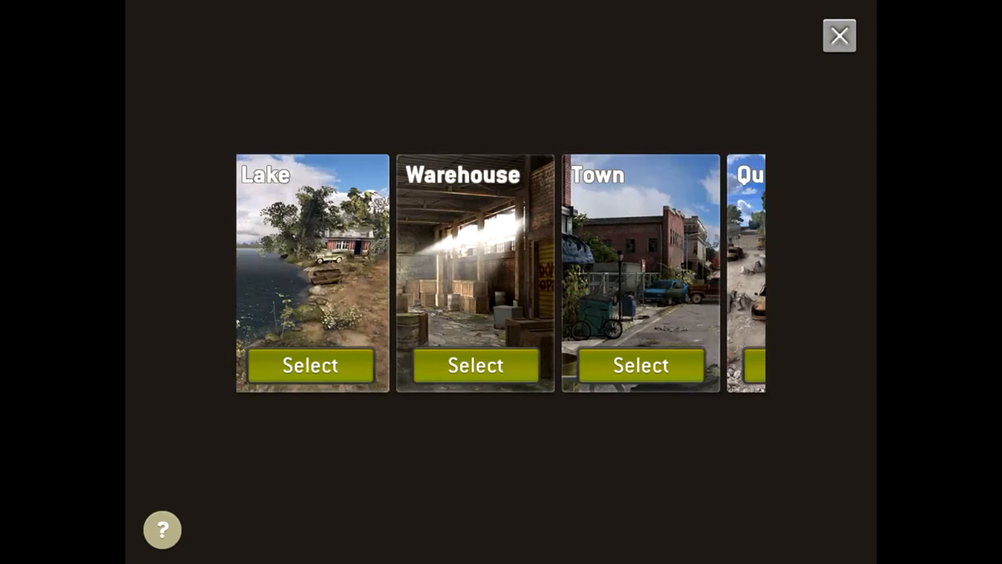
pyautogui.hscroll(-3)
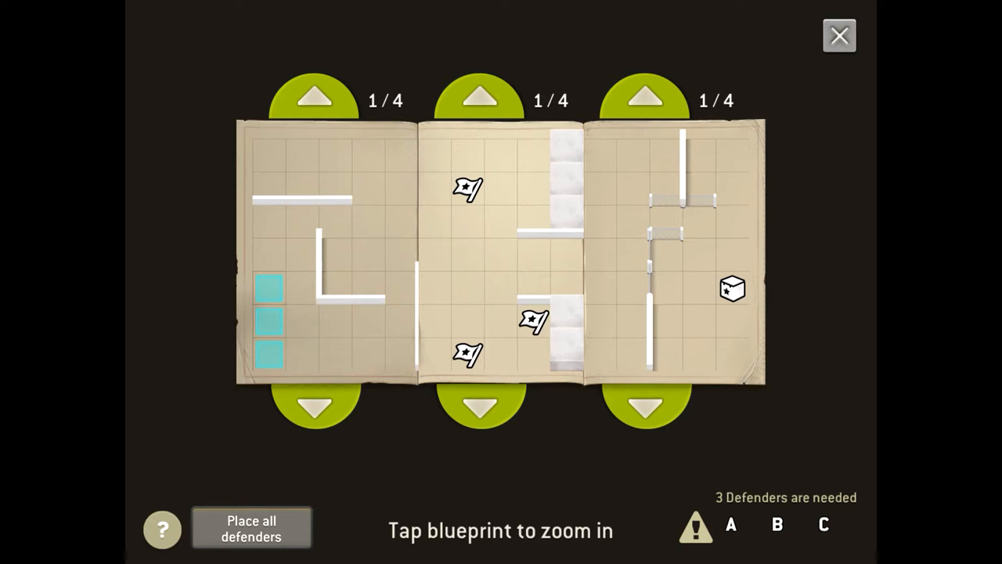
# Step: Select Lake as the outpost location to reach its three blueprint sections
pyautogui.click(315, 94)
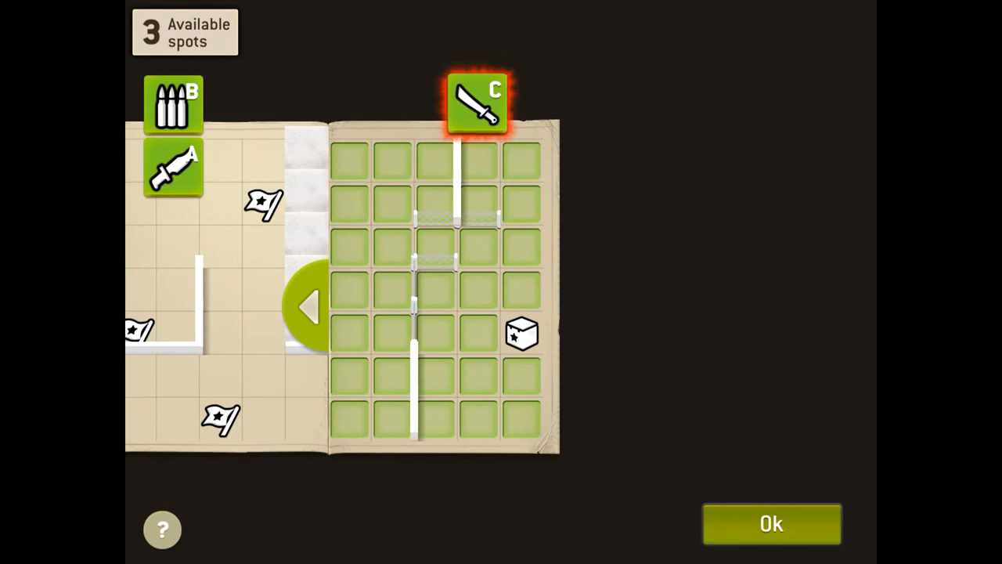
# Step: Position defender C at the section's left edge and defender A just above it
pyautogui.moveTo(473, 101); pyautogui.dragTo(396, 387)
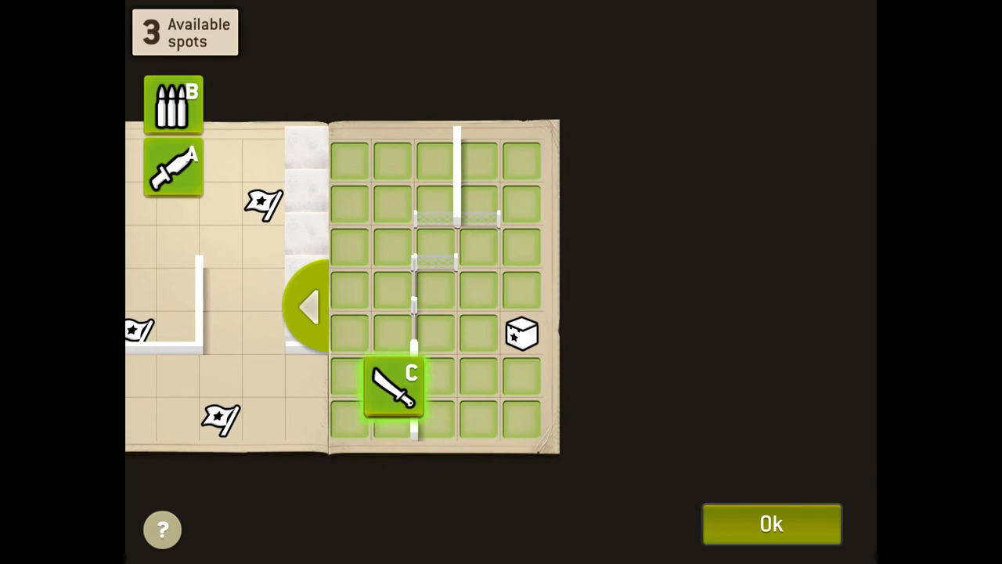
pyautogui.moveTo(393, 386); pyautogui.dragTo(450, 367)
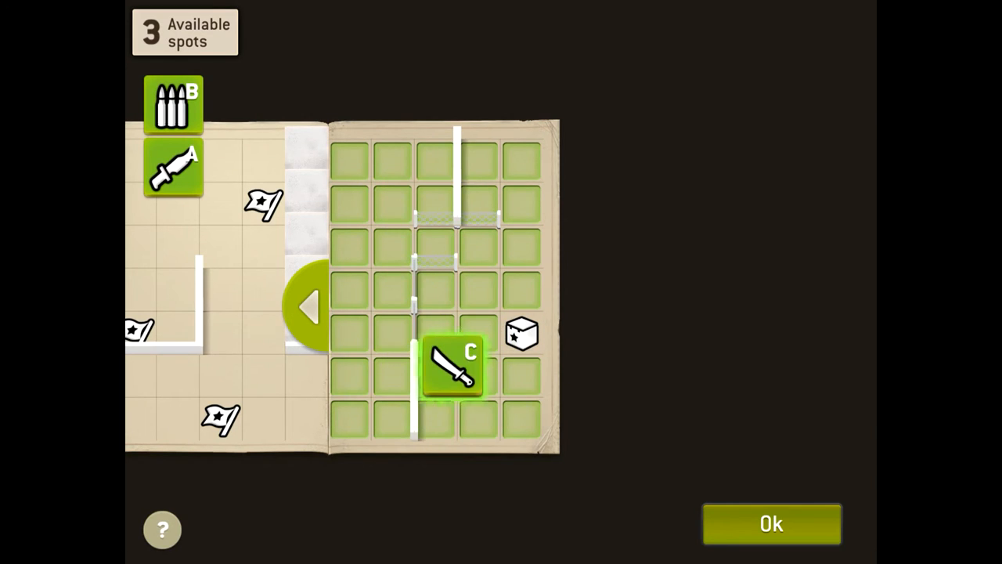
pyautogui.moveTo(450, 368); pyautogui.dragTo(360, 317)
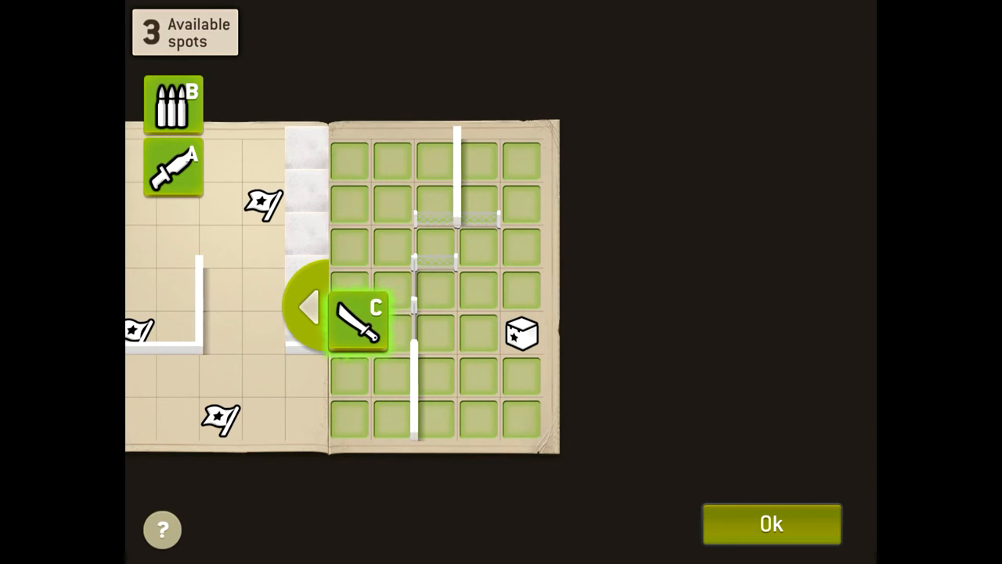
pyautogui.click(359, 320)
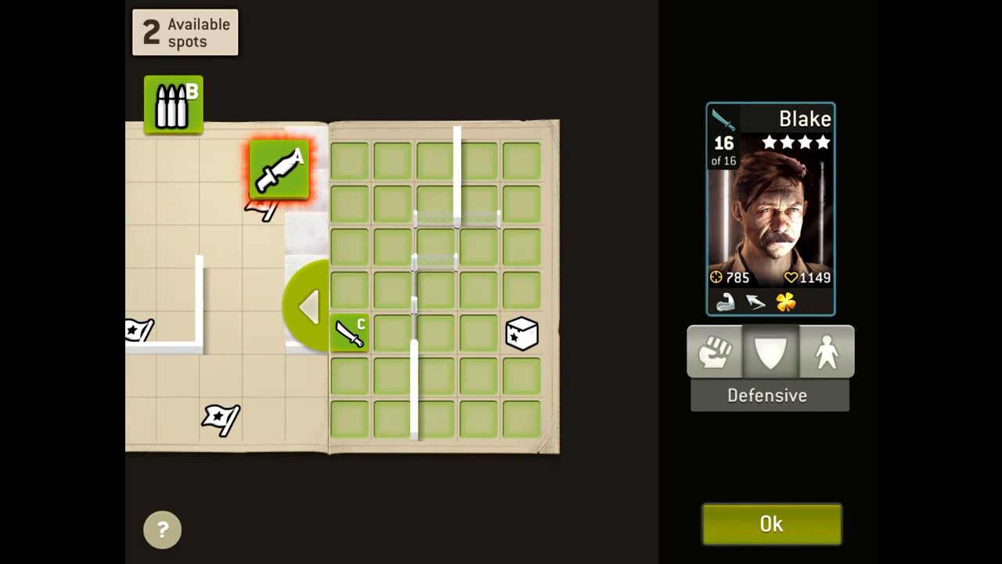
pyautogui.moveTo(278, 169); pyautogui.dragTo(360, 294)
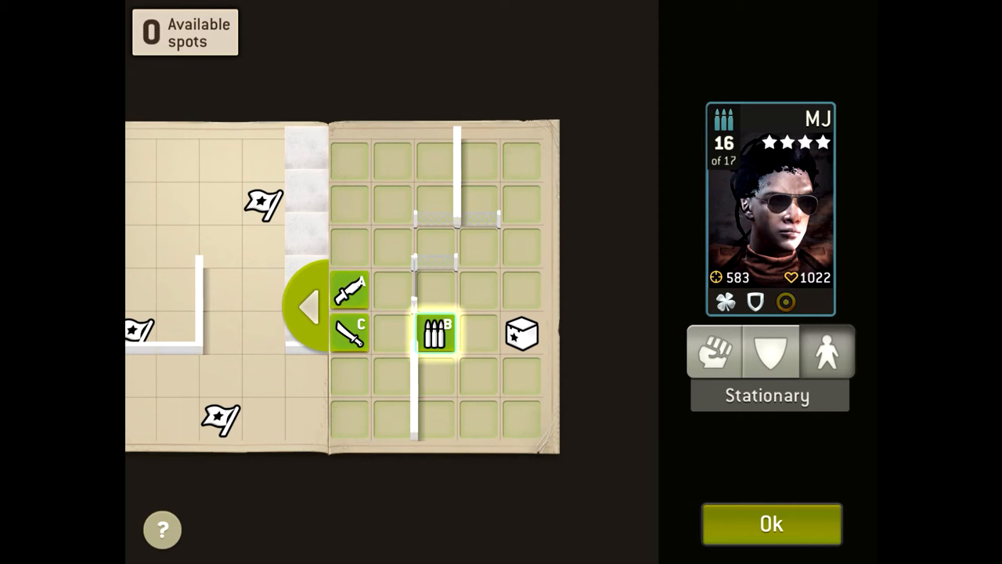
# Step: Leave MJ on a Stationary stance after trying Defensive, then view defender A's details
pyautogui.click(769, 351)
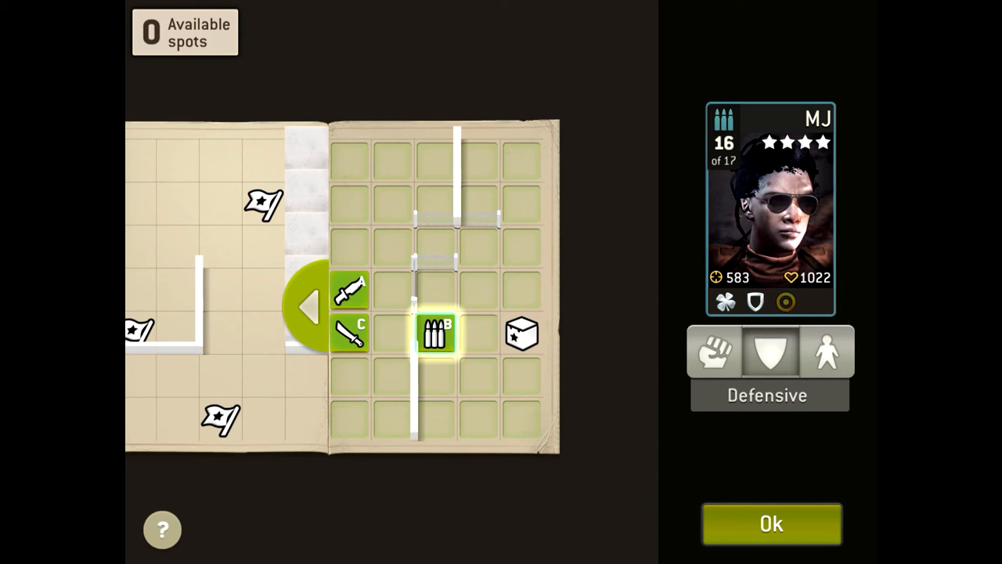
pyautogui.click(712, 352)
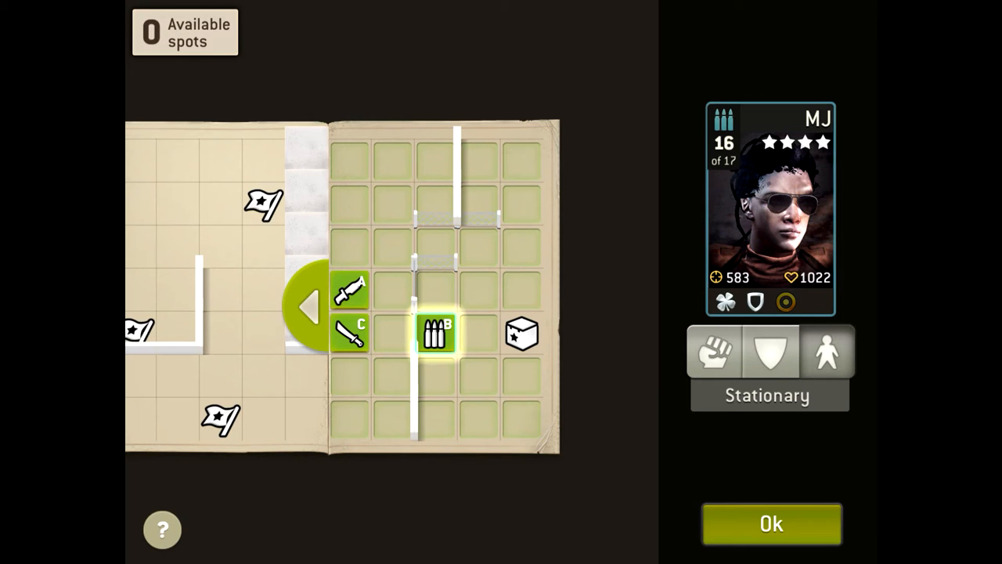
pyautogui.click(352, 333)
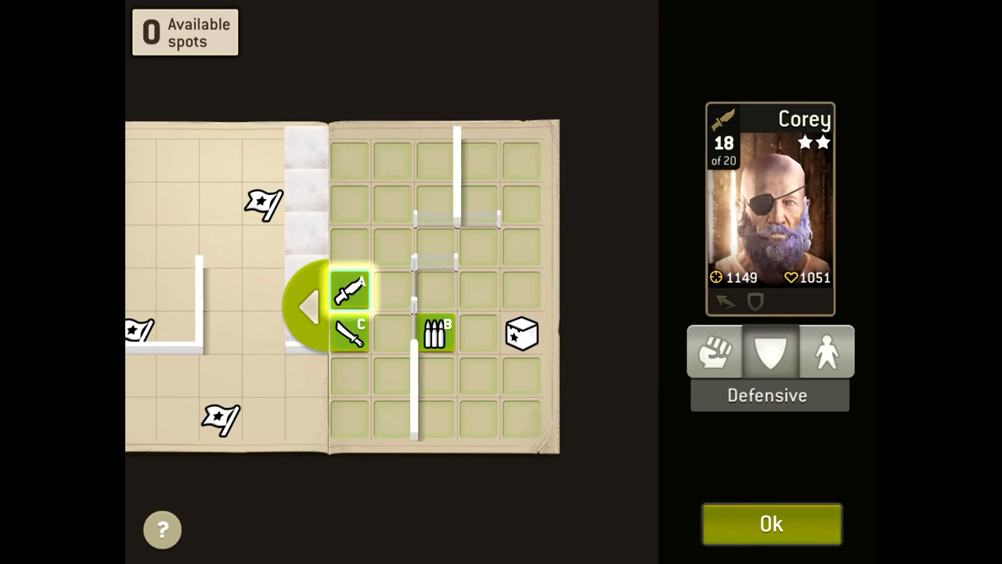
# Step: Set Corey to an Offensive stance and confirm the defender placements
pyautogui.click(713, 352)
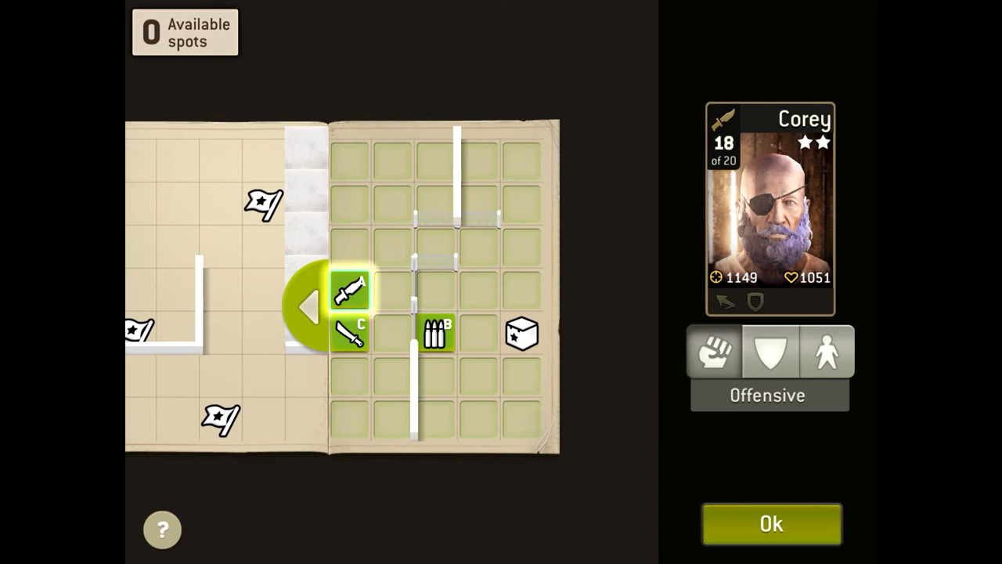
pyautogui.click(771, 523)
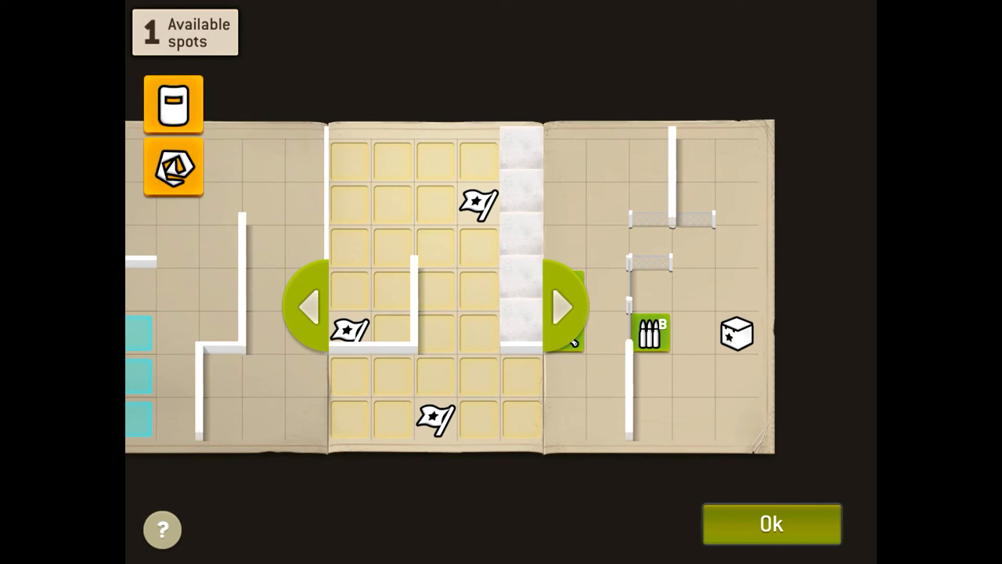
# Step: Place the Armored walker in the left blueprint section and confirm the walker placements
pyautogui.click(173, 169)
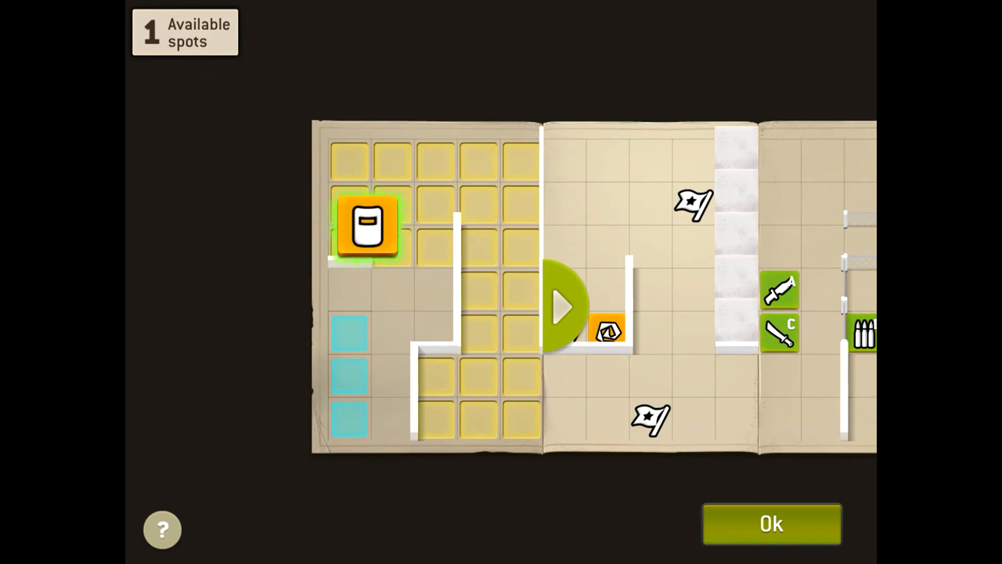
pyautogui.click(368, 227)
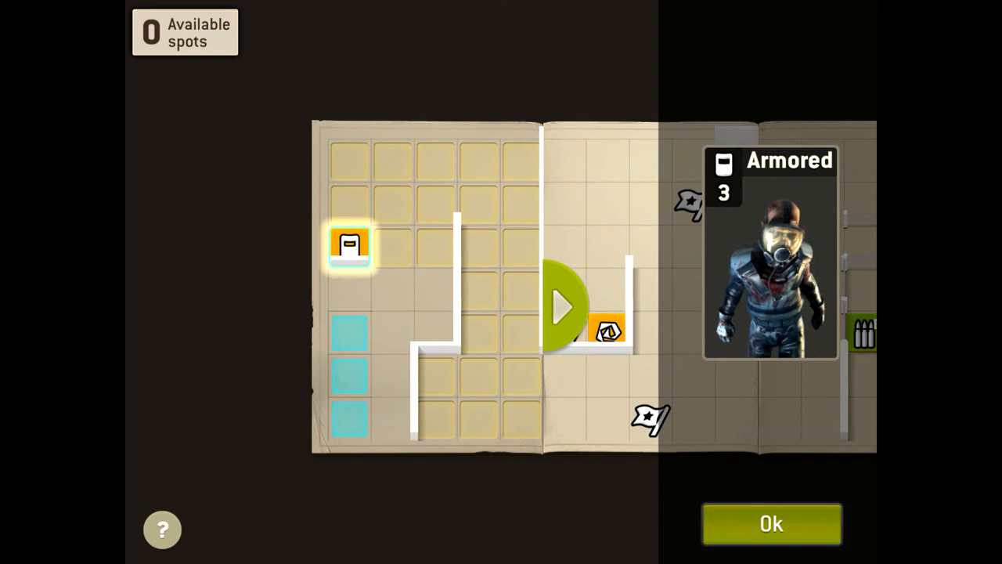
pyautogui.click(770, 523)
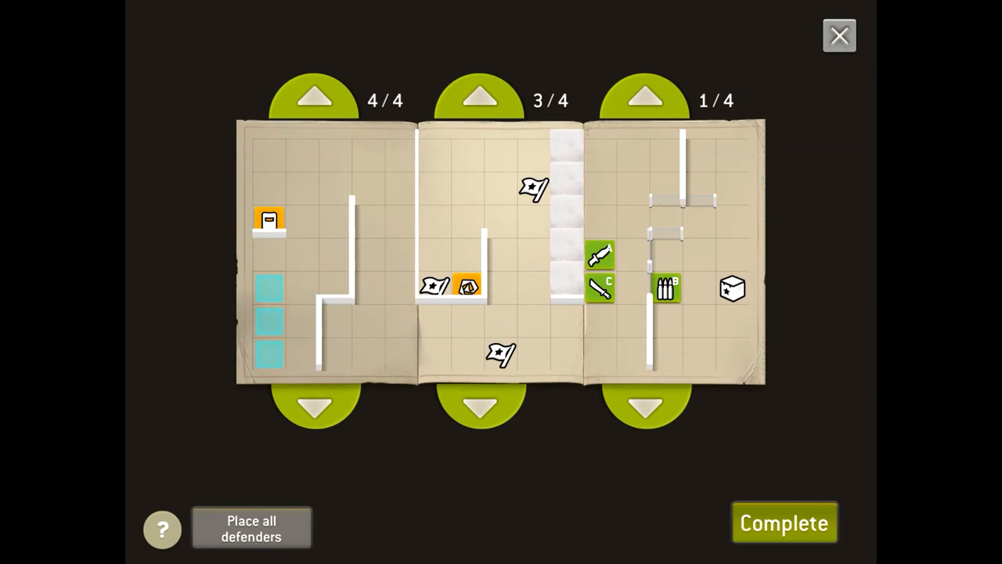